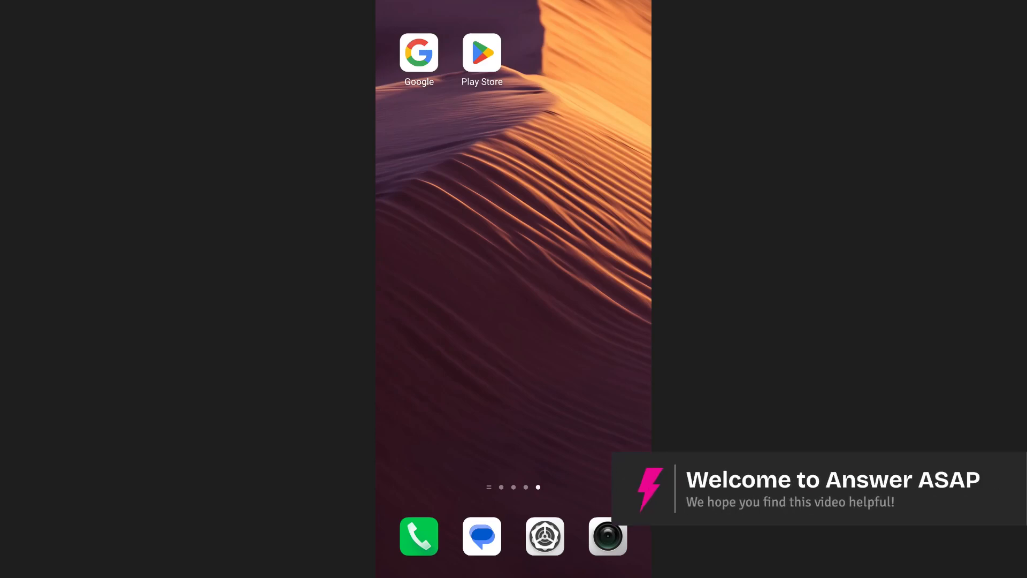
- Launch Google Lens from the Google app, showing the image gallery in English
click(418, 52)
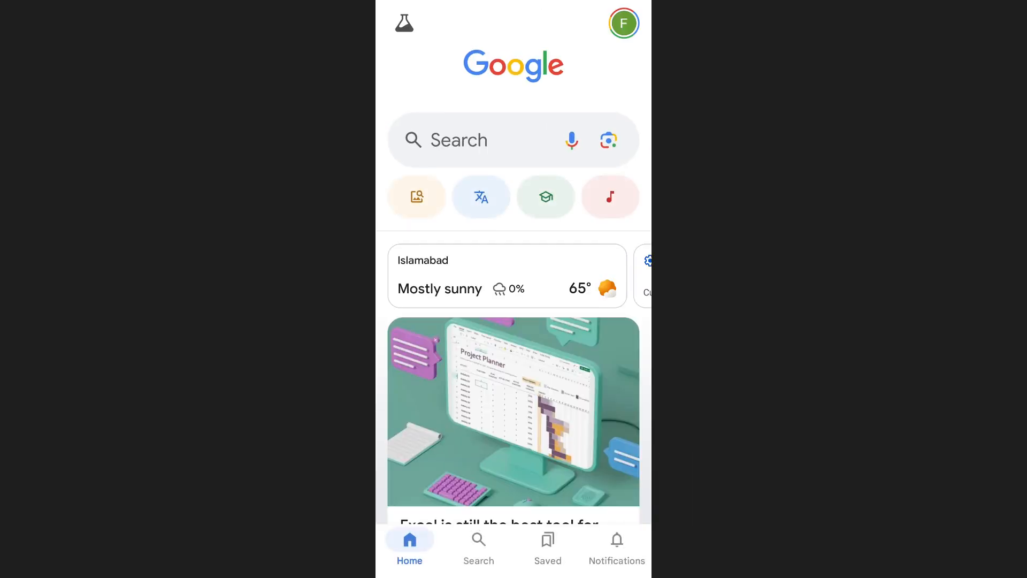
click(608, 140)
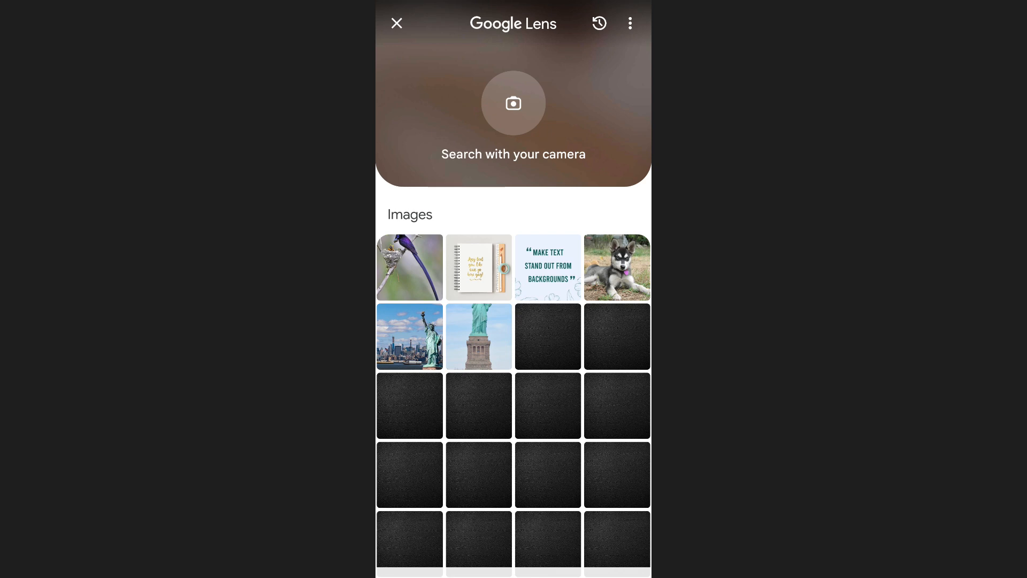
- Find the Languages page in Settings by searching 'la'
click(396, 22)
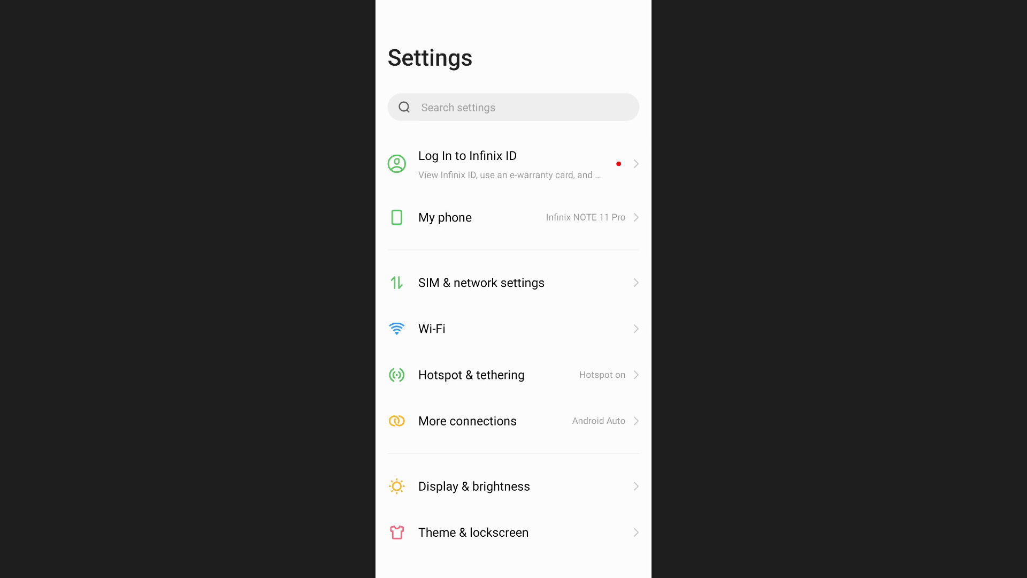
text(languages)
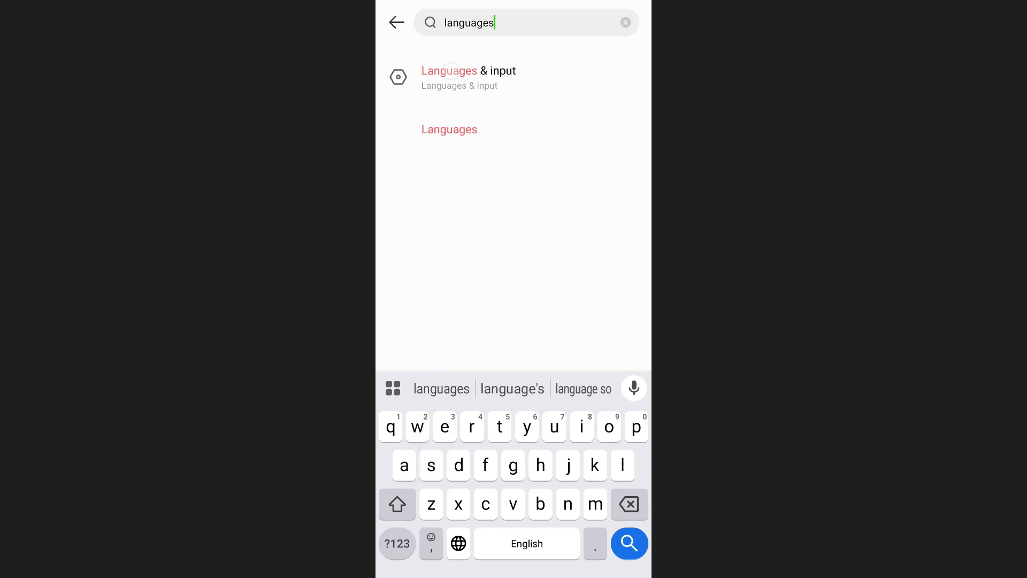
click(450, 130)
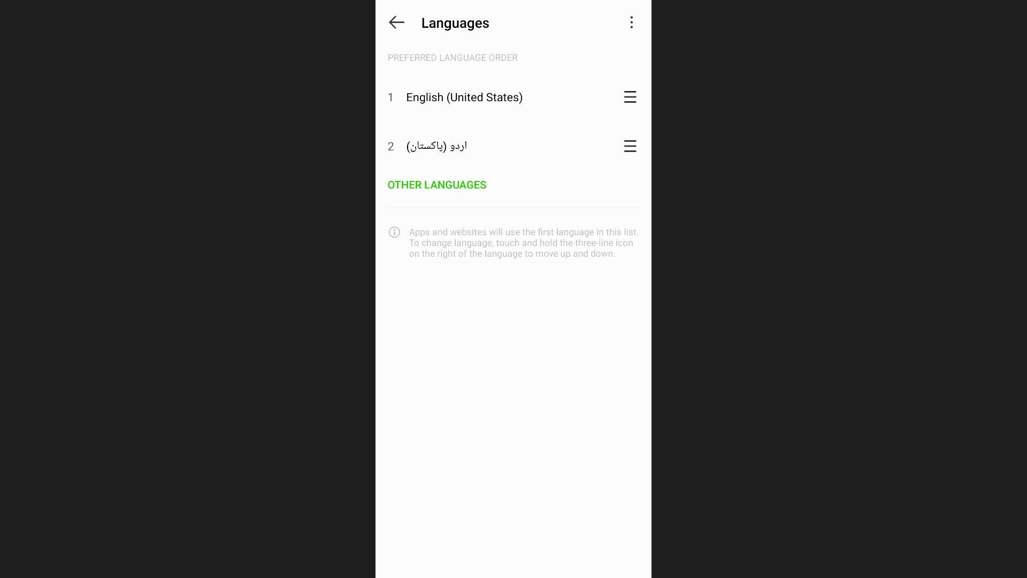
- Choose Urdu from the other-languages list as the phone's language
click(436, 184)
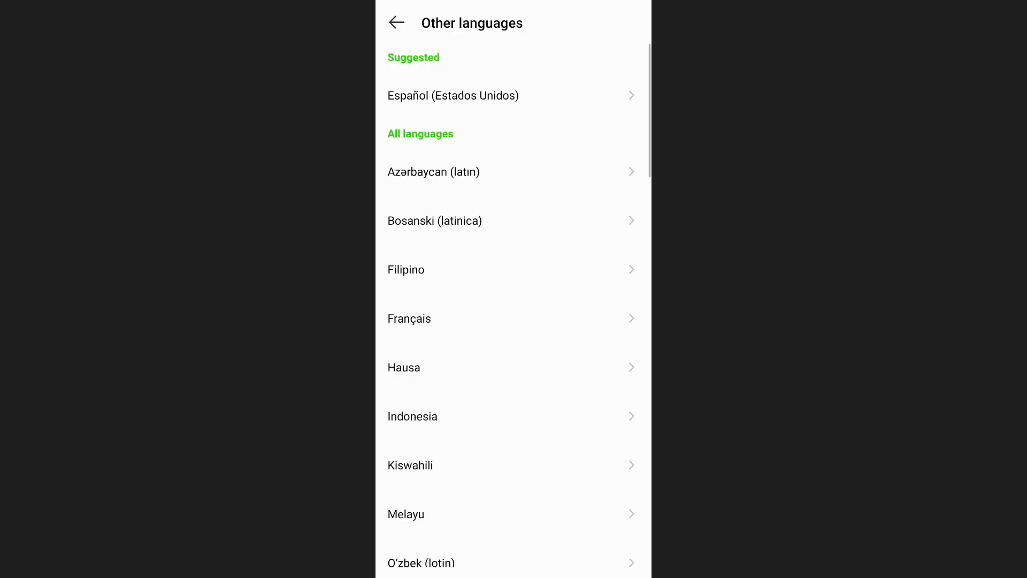
click(395, 23)
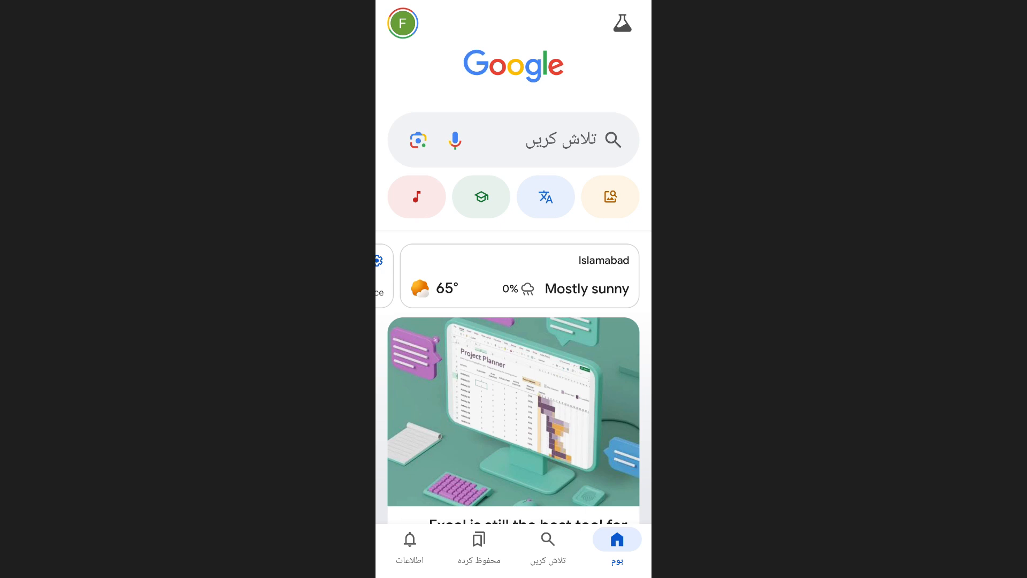
- View Lens in its Urdu right-to-left layout, then bring it back to English
click(417, 139)
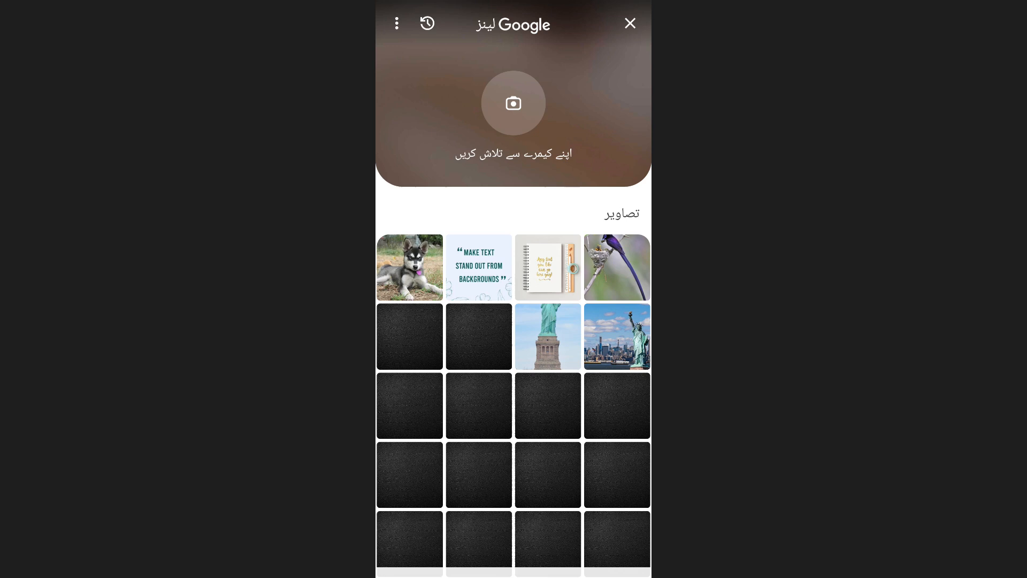
click(629, 22)
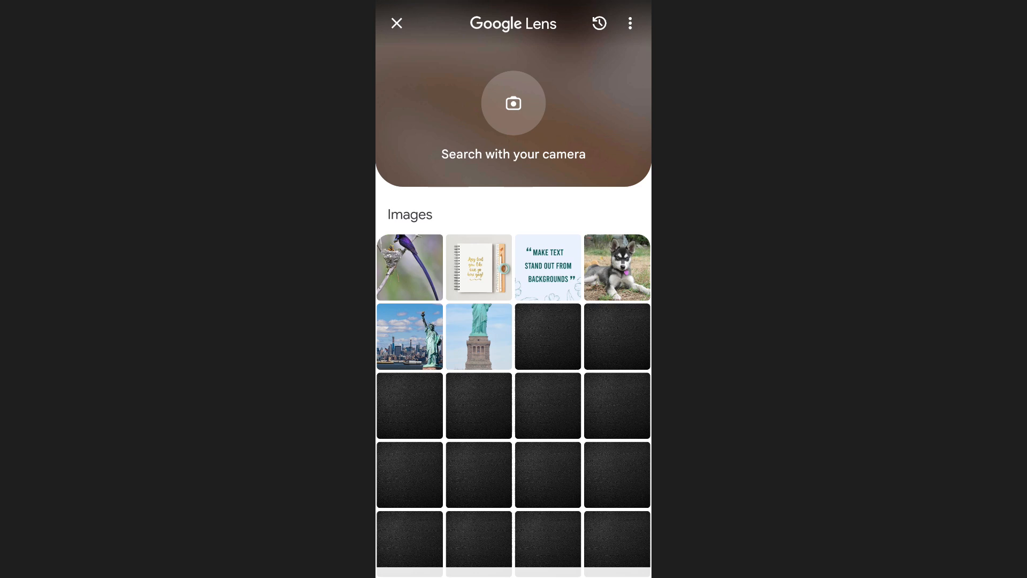
- Translate the notebook photo's handwritten English text into Albanian
click(478, 267)
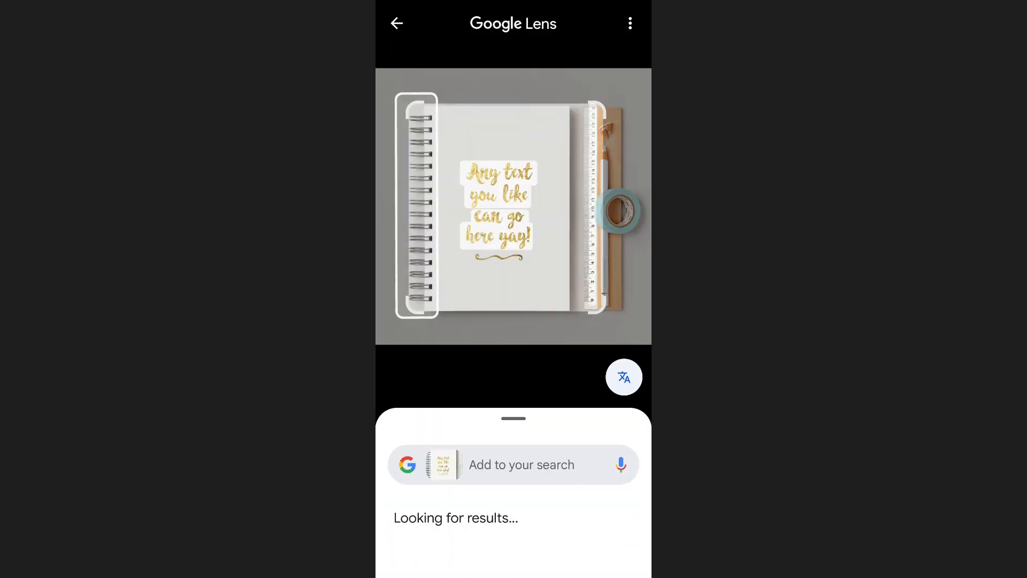
click(499, 172)
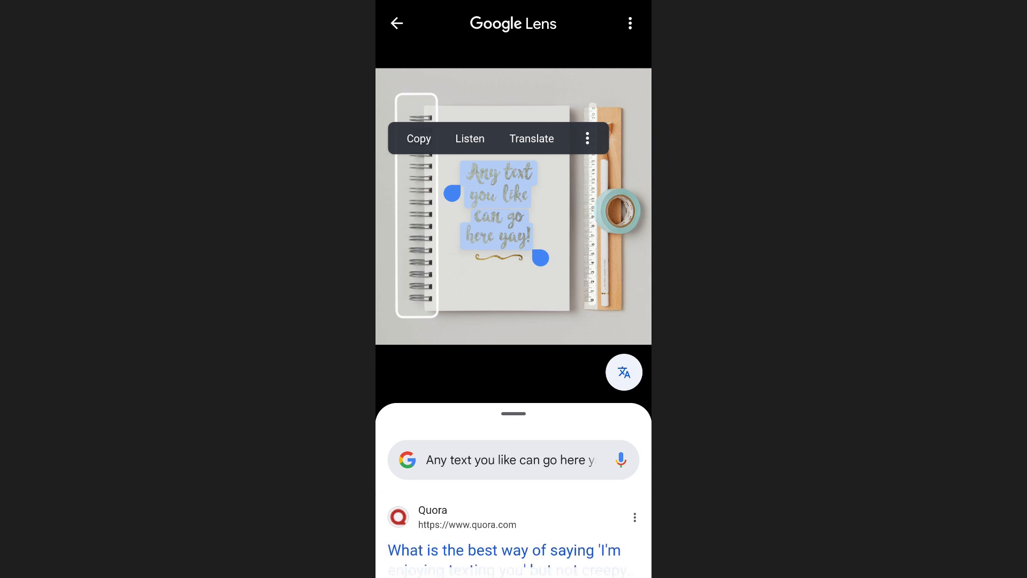
click(531, 138)
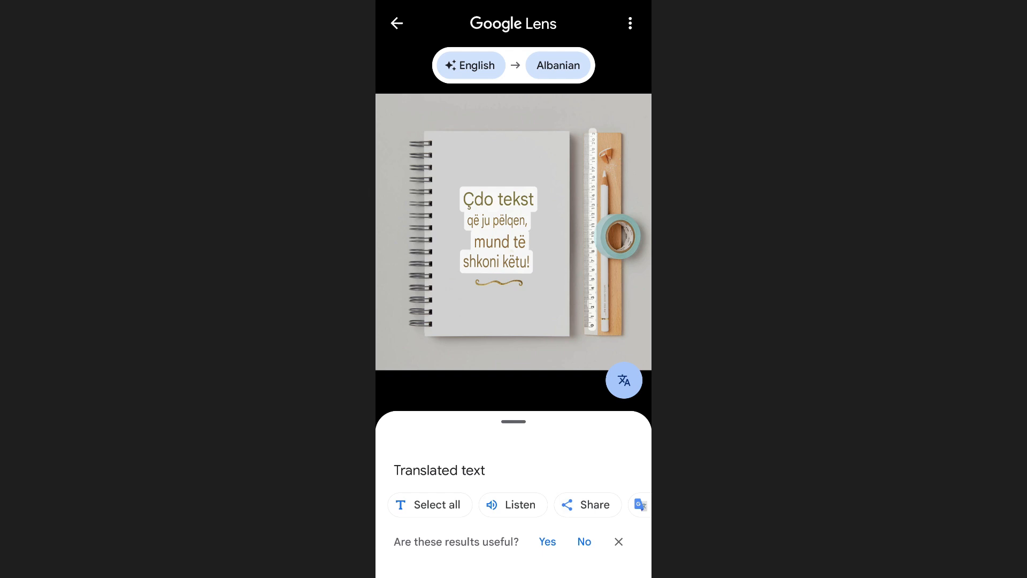
- Switch the translation target from Albanian to Acehnese
click(557, 65)
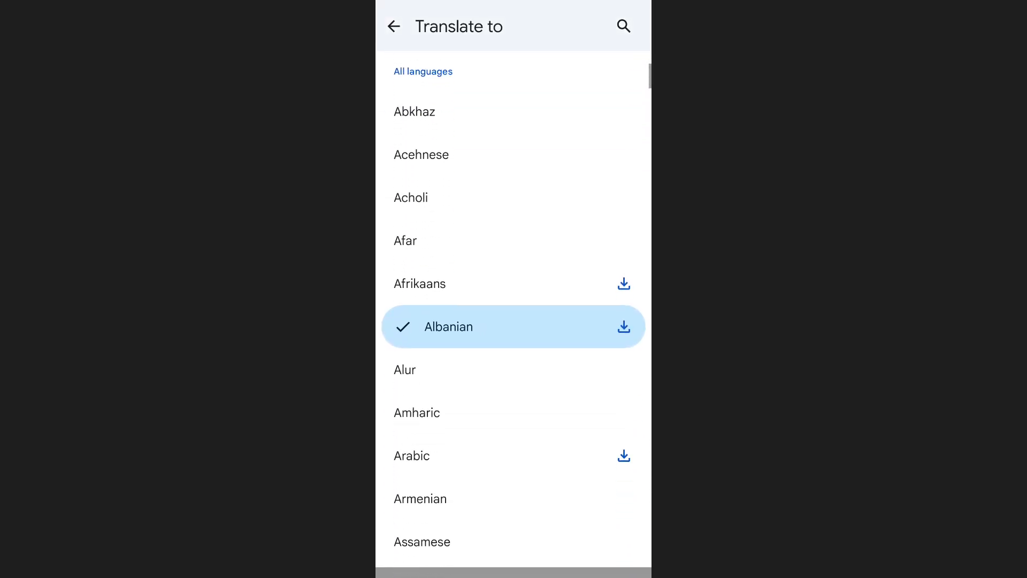
click(421, 154)
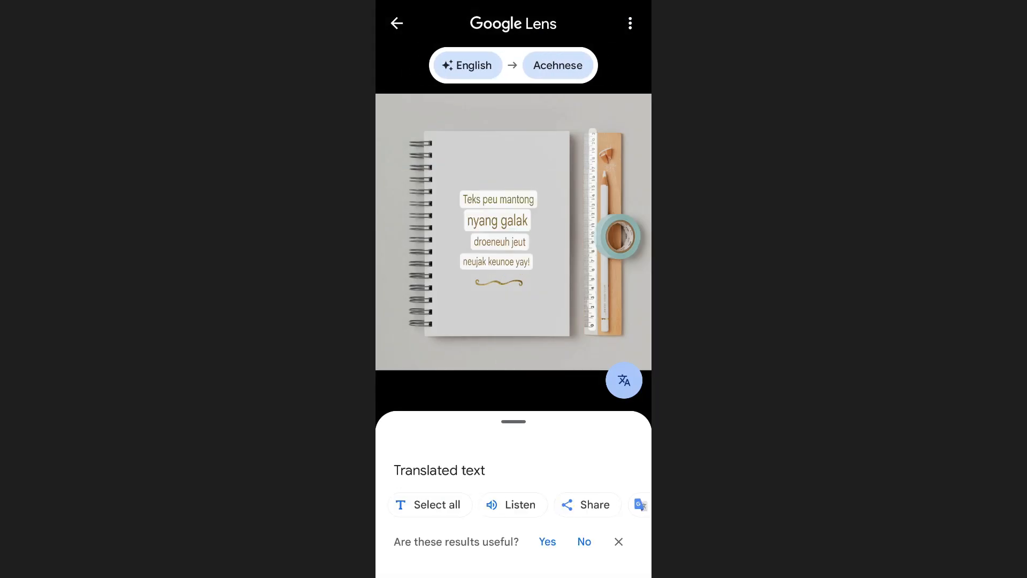